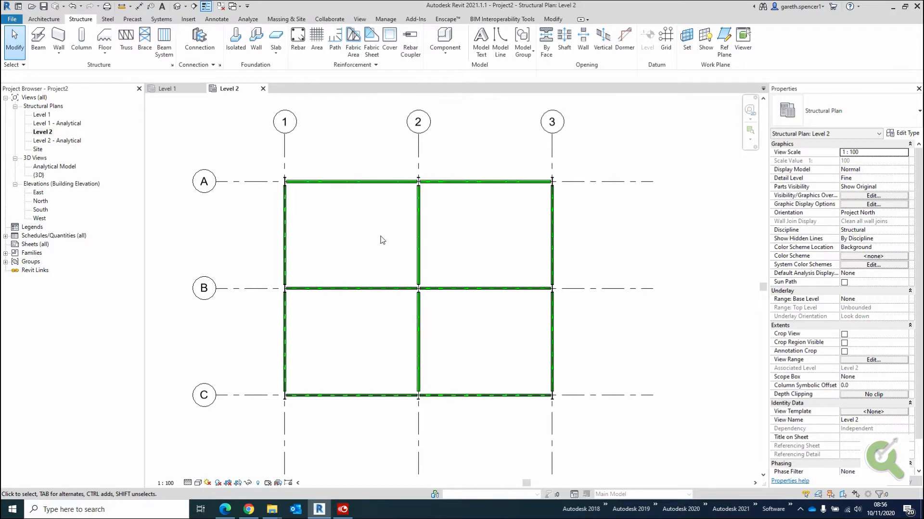
{"action": "mouse_move", "coordinate": [105, 36]}
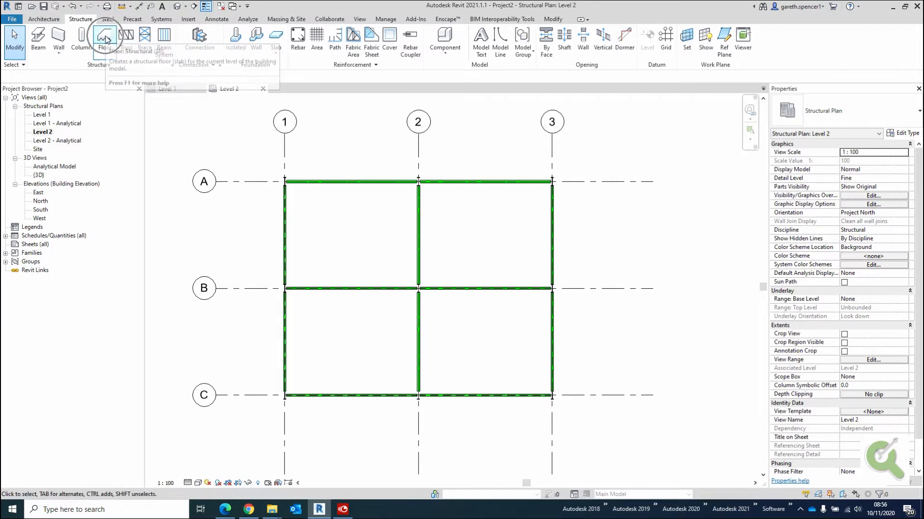
- Add a Generic 300mm structural floor on Level 2 over grids 1–3, A–C, and check it in 3D
{"action": "left_click", "coordinate": [105, 39]}
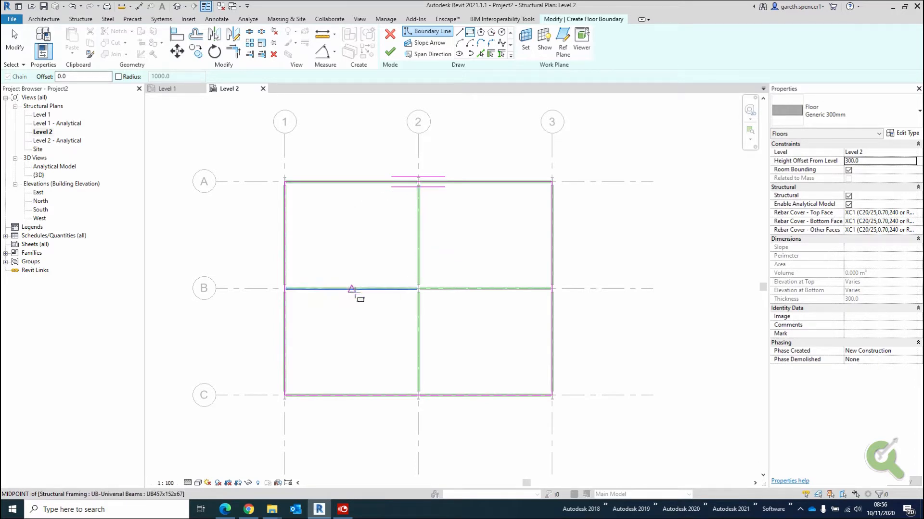
{"action": "mouse_move", "coordinate": [390, 53]}
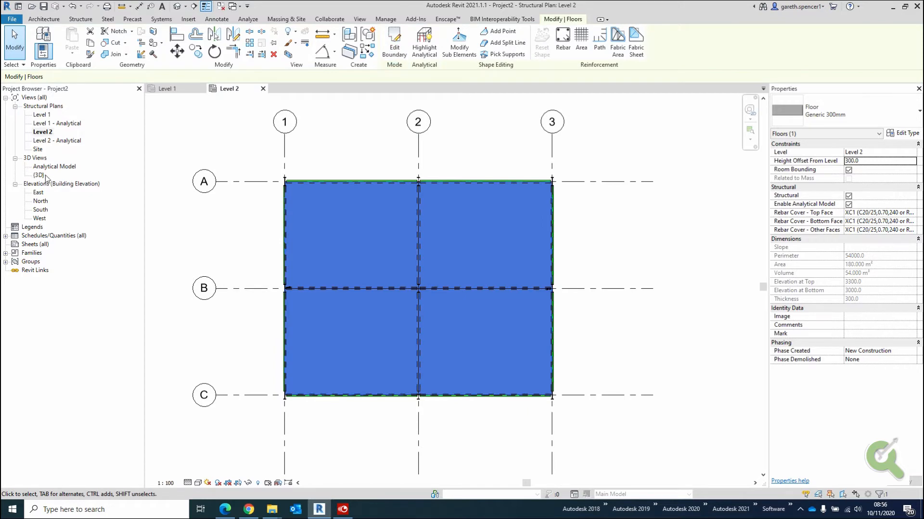
{"action": "double_click", "coordinate": [38, 175]}
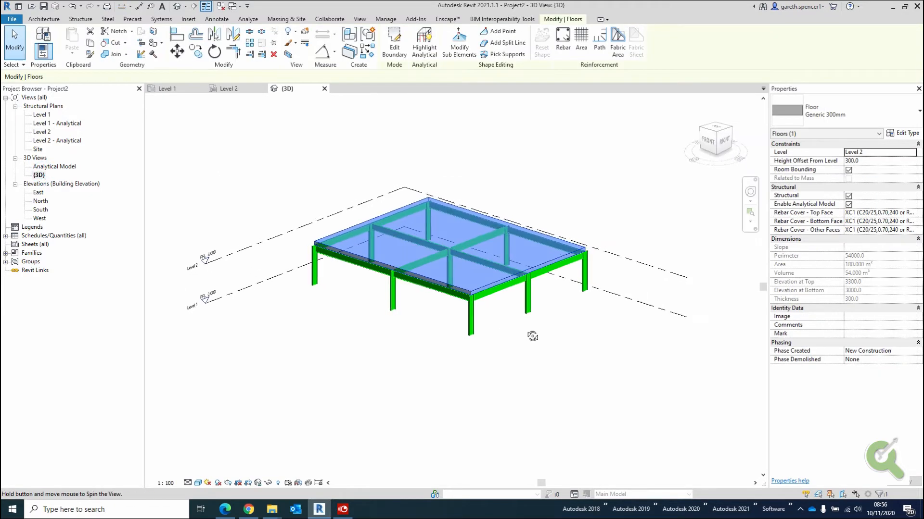
{"action": "left_click_drag", "start_coordinate": [532, 335], "coordinate": [554, 351]}
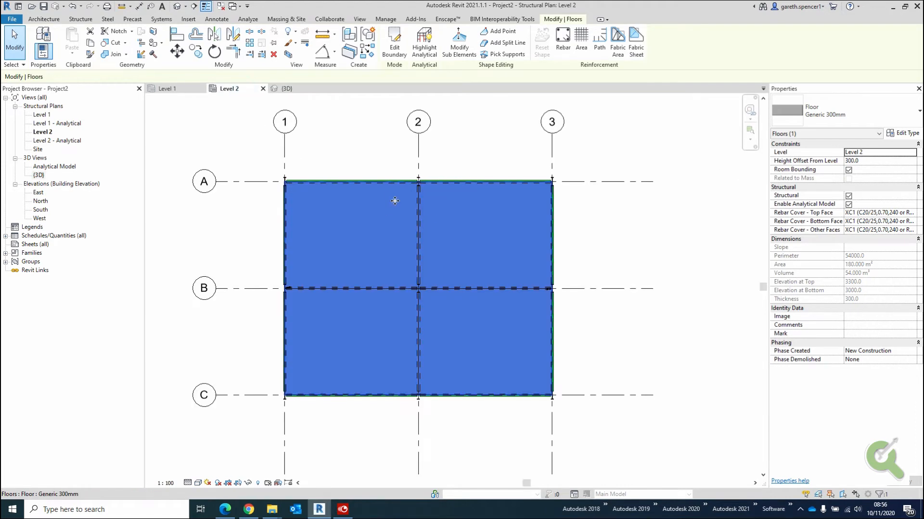
{"action": "mouse_move", "coordinate": [470, 304]}
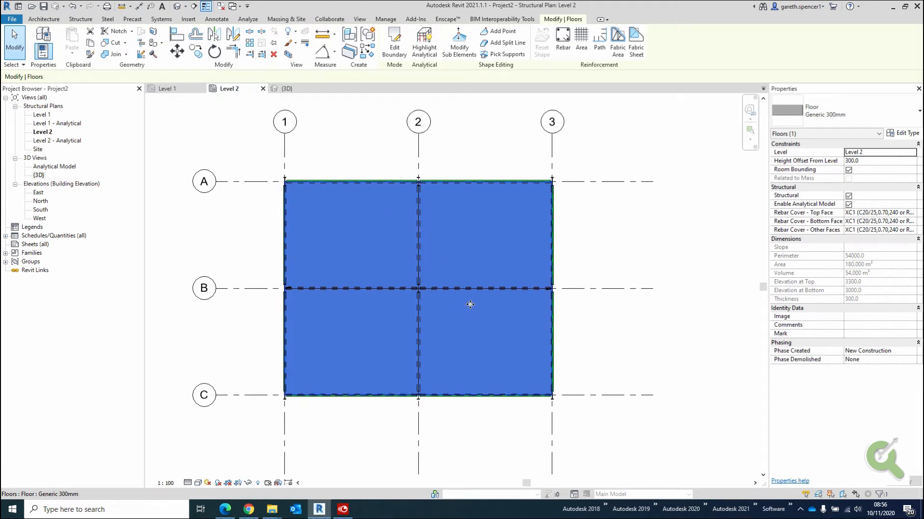
{"action": "mouse_move", "coordinate": [493, 245]}
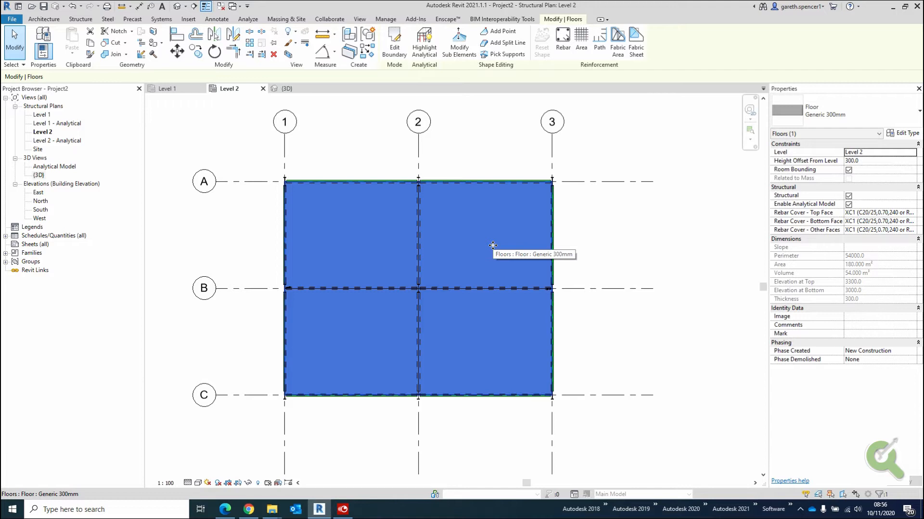
{"action": "mouse_move", "coordinate": [348, 50]}
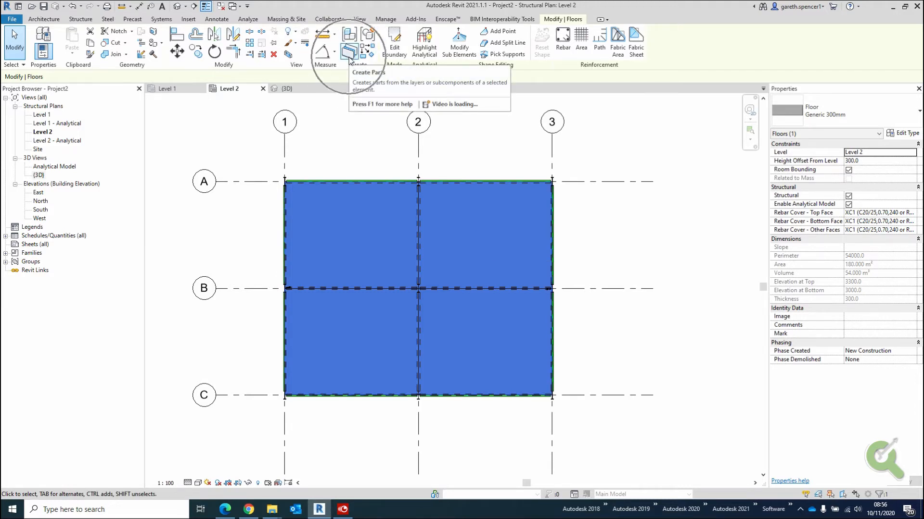
{"action": "mouse_move", "coordinate": [349, 50]}
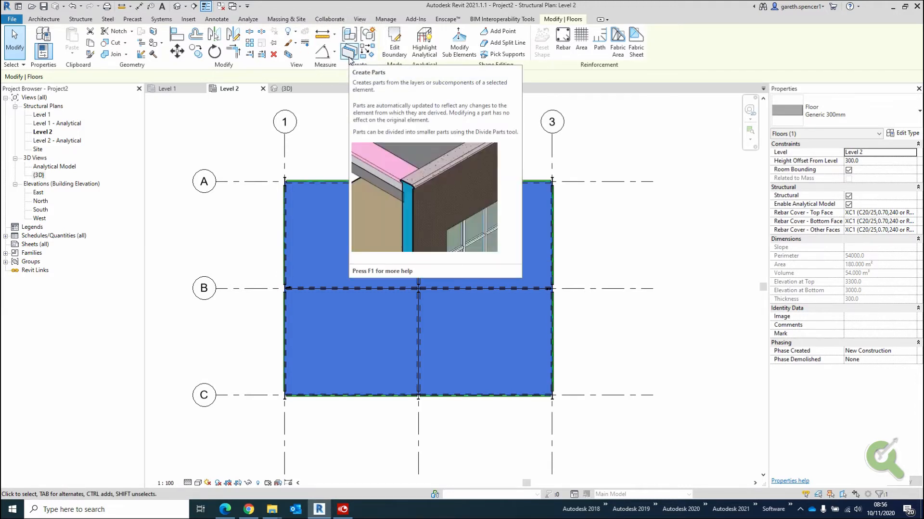
- Use Create Parts to convert the Level 2 floor into a 300mm core part
{"action": "left_click", "coordinate": [349, 39]}
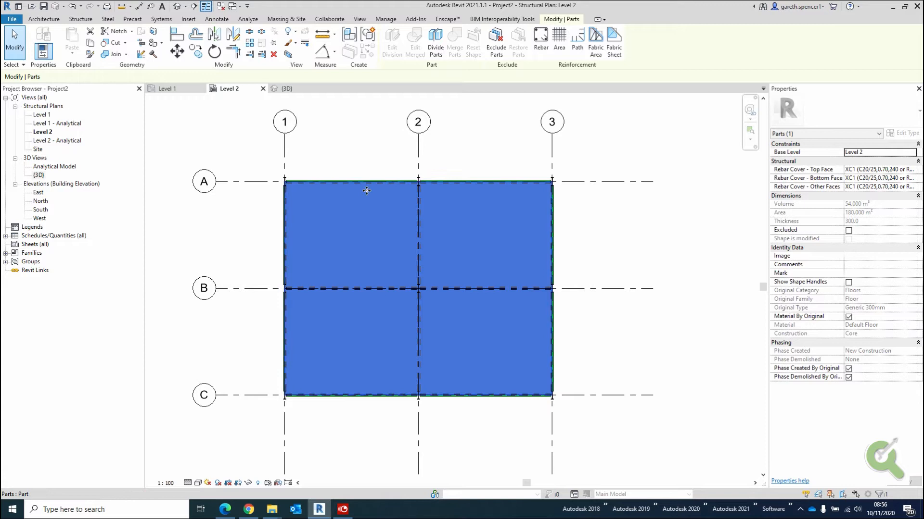
{"action": "mouse_move", "coordinate": [447, 179]}
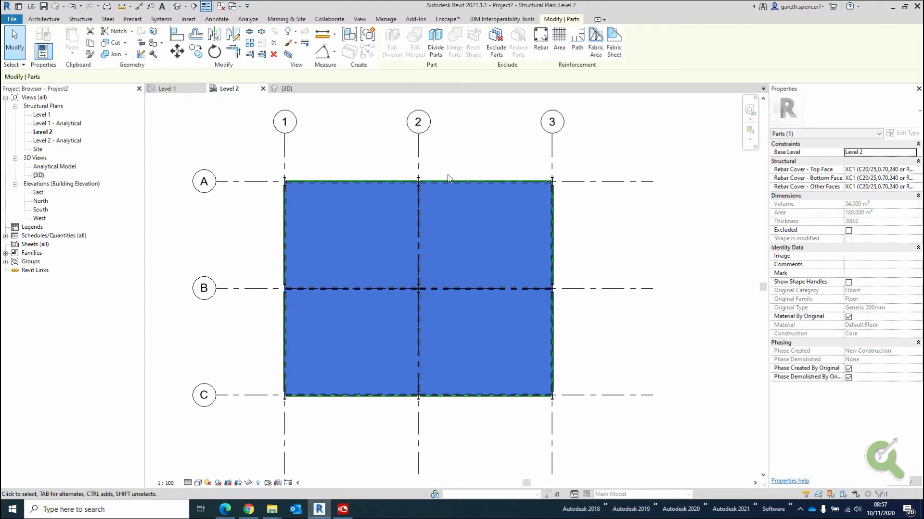
{"action": "mouse_move", "coordinate": [417, 235]}
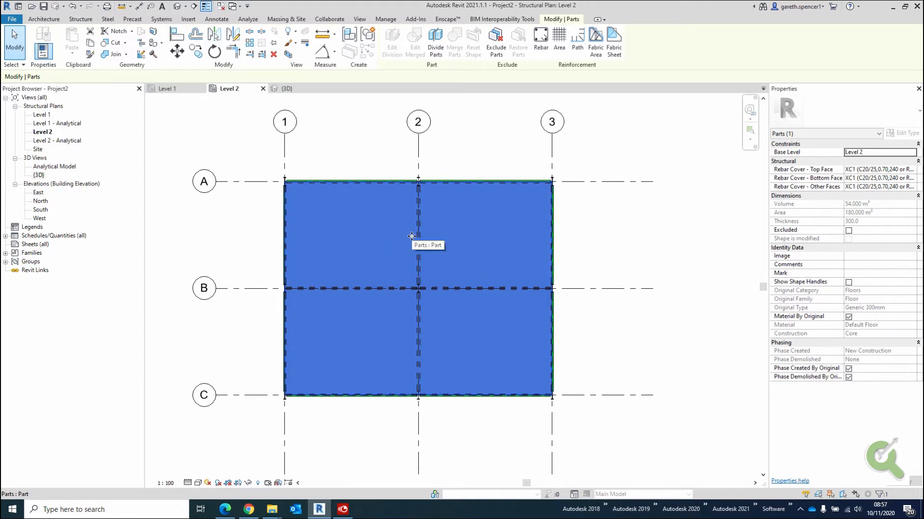
{"action": "mouse_move", "coordinate": [435, 42]}
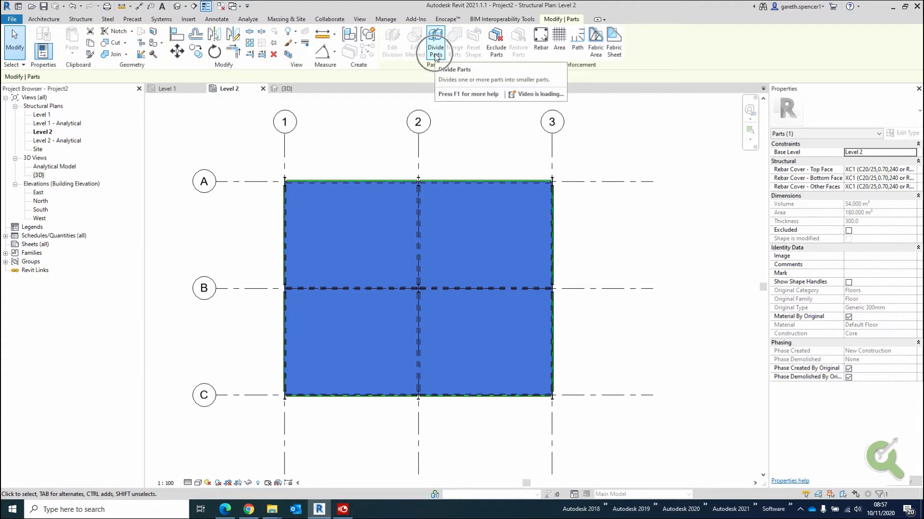
{"action": "mouse_move", "coordinate": [436, 40]}
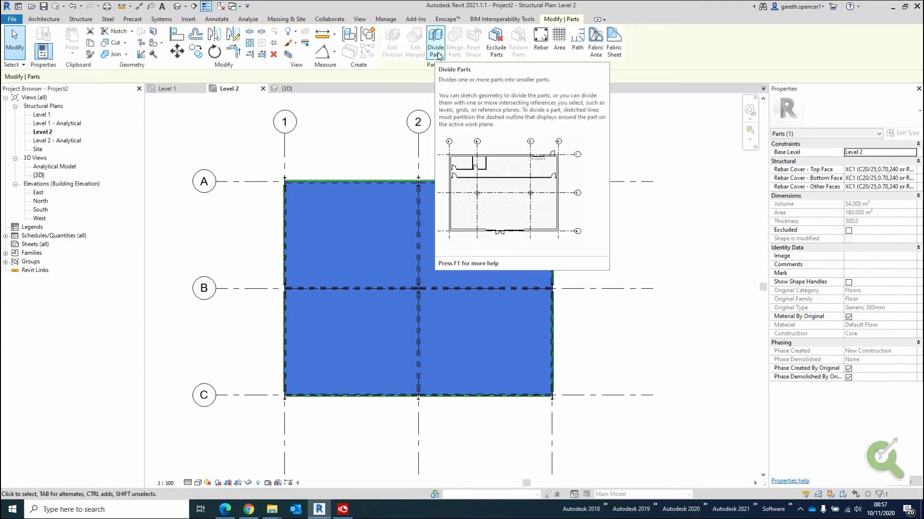
- Start Divide Parts on the Level 2 floor part
{"action": "left_click", "coordinate": [435, 39]}
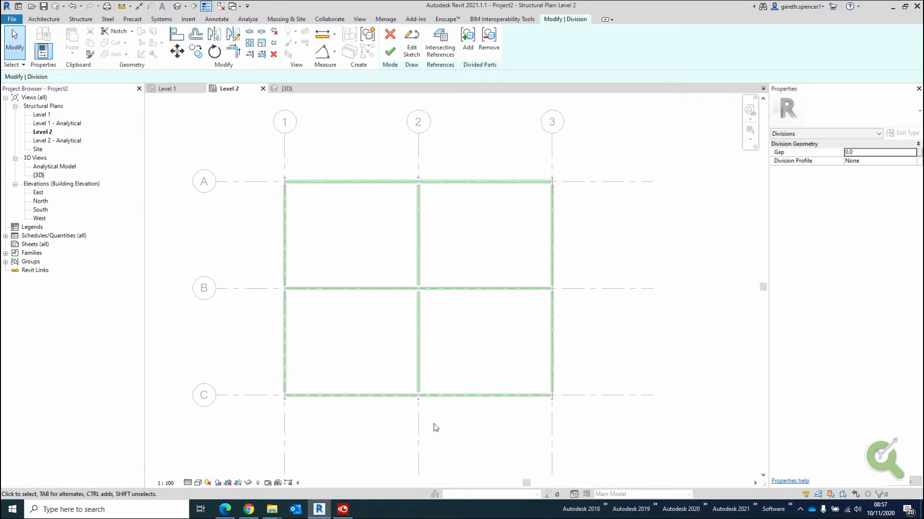
{"action": "mouse_move", "coordinate": [339, 494]}
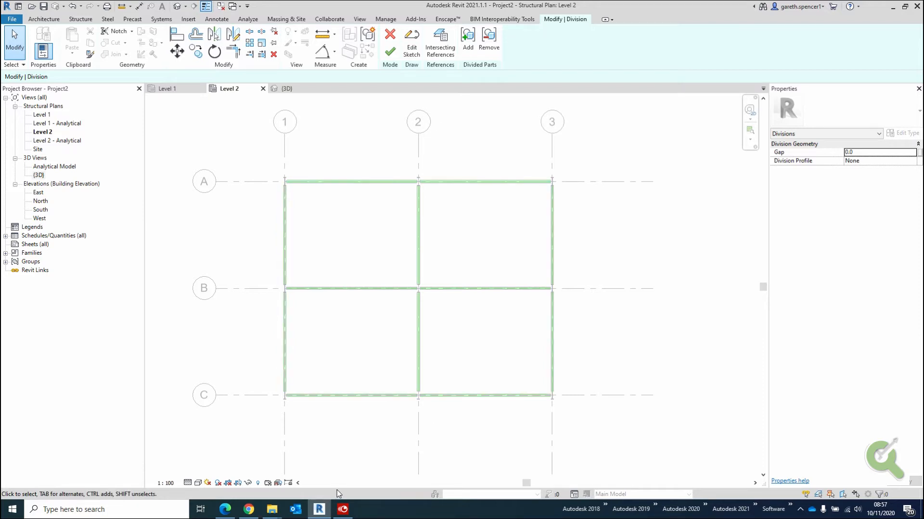
{"action": "mouse_move", "coordinate": [439, 42]}
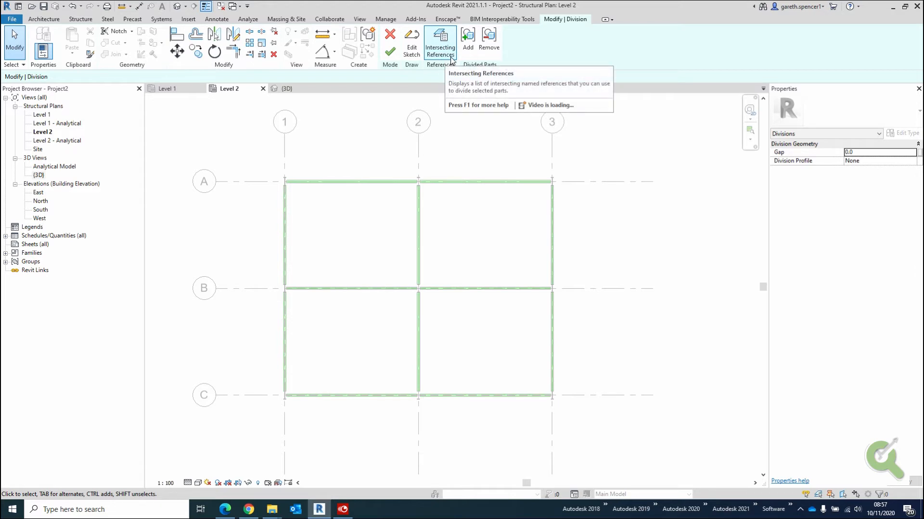
- Divide the part along all six grids via Intersecting References filtered to Grids, then finish
{"action": "left_click", "coordinate": [440, 42]}
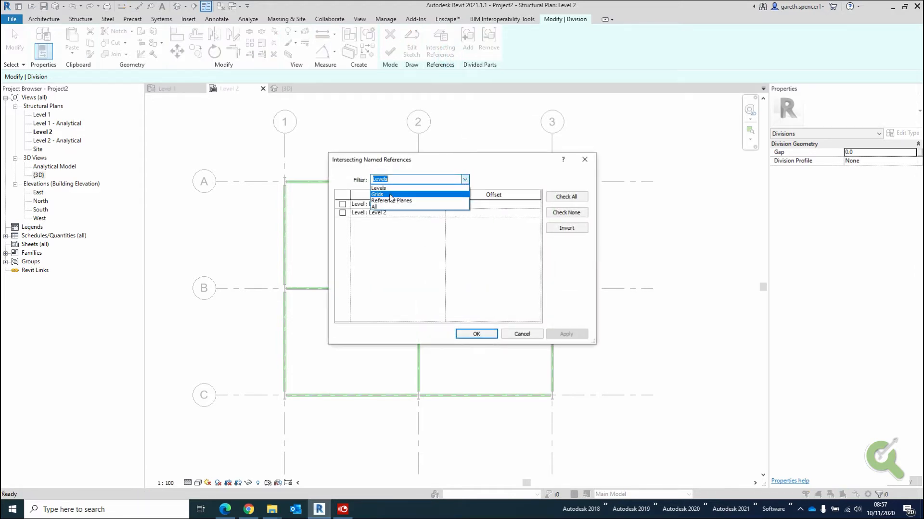
{"action": "mouse_move", "coordinate": [391, 201]}
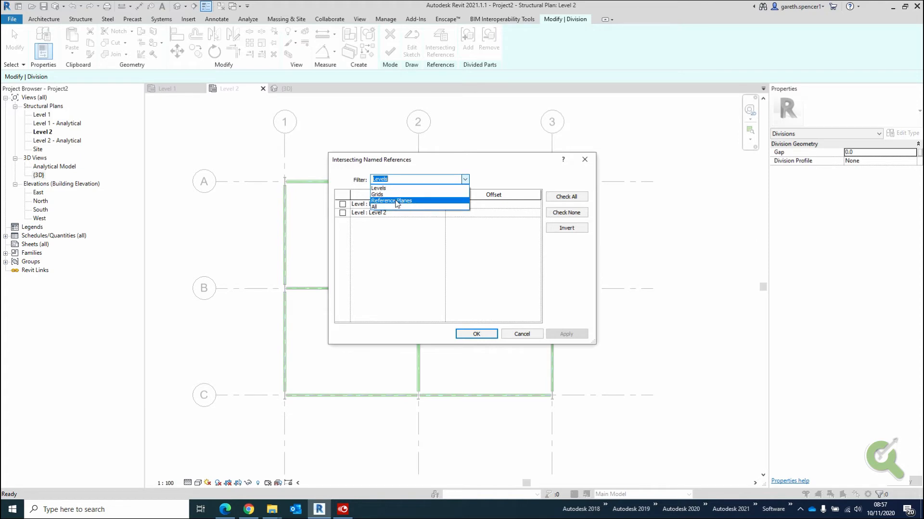
{"action": "mouse_move", "coordinate": [377, 194]}
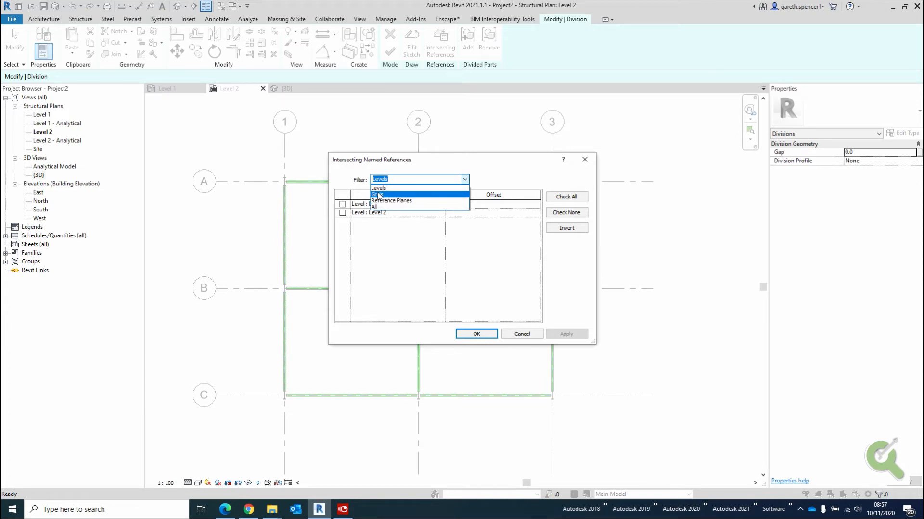
{"action": "left_click", "coordinate": [378, 194]}
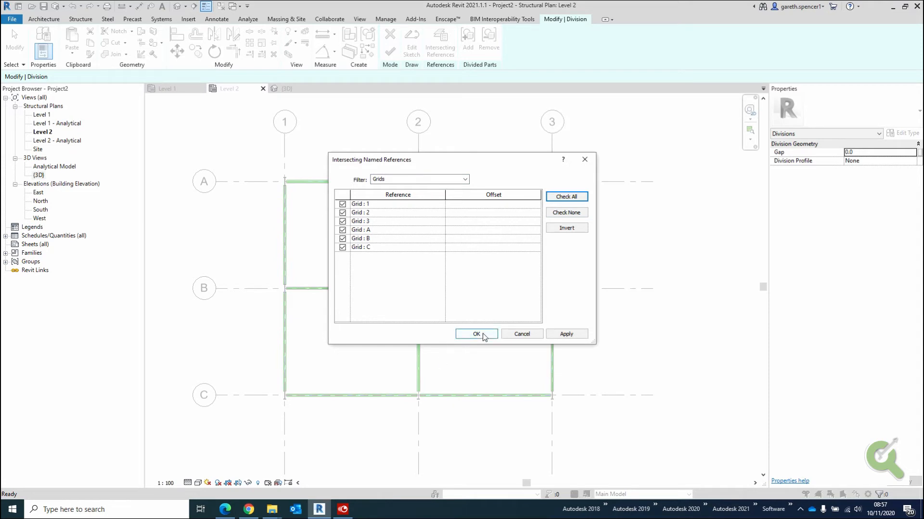
{"action": "left_click", "coordinate": [476, 333]}
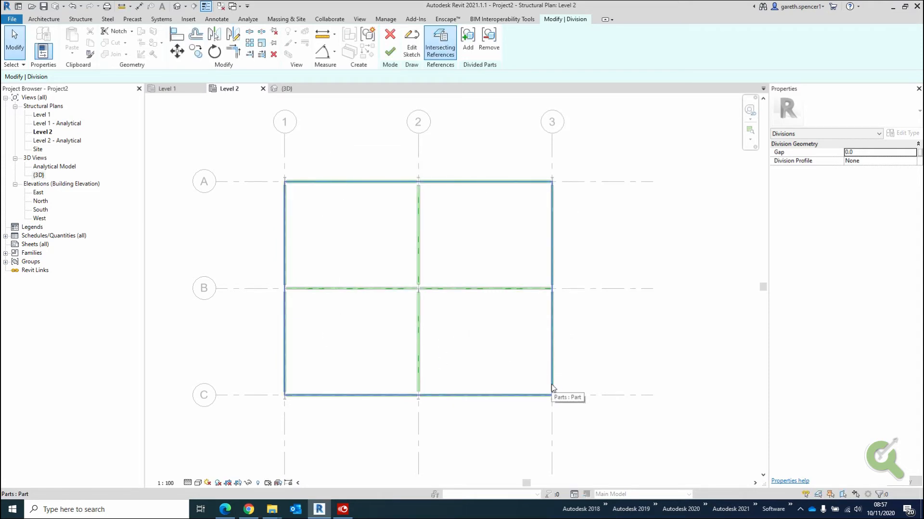
{"action": "mouse_move", "coordinate": [496, 246]}
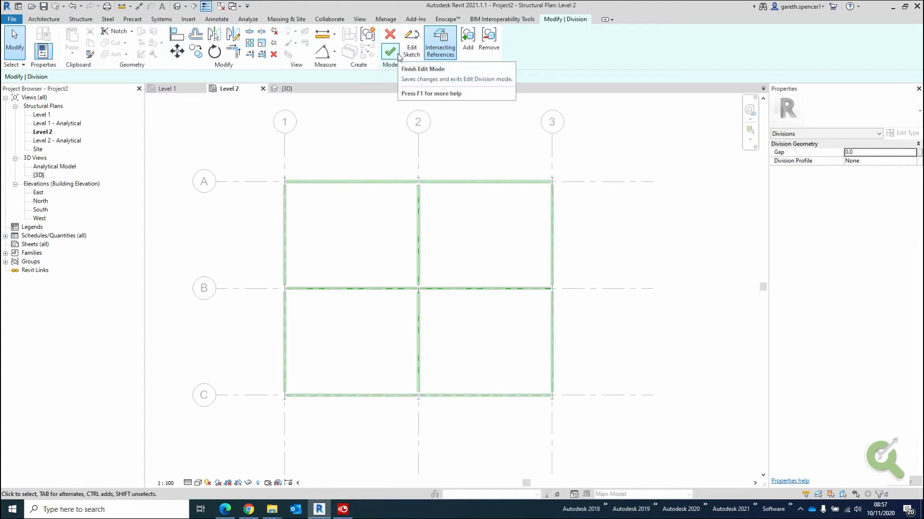
{"action": "left_click", "coordinate": [389, 37]}
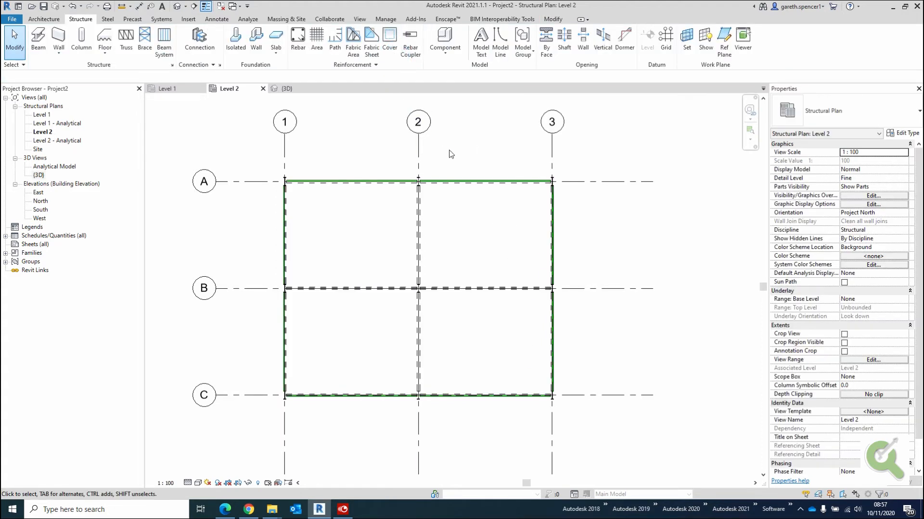
{"action": "mouse_move", "coordinate": [500, 287]}
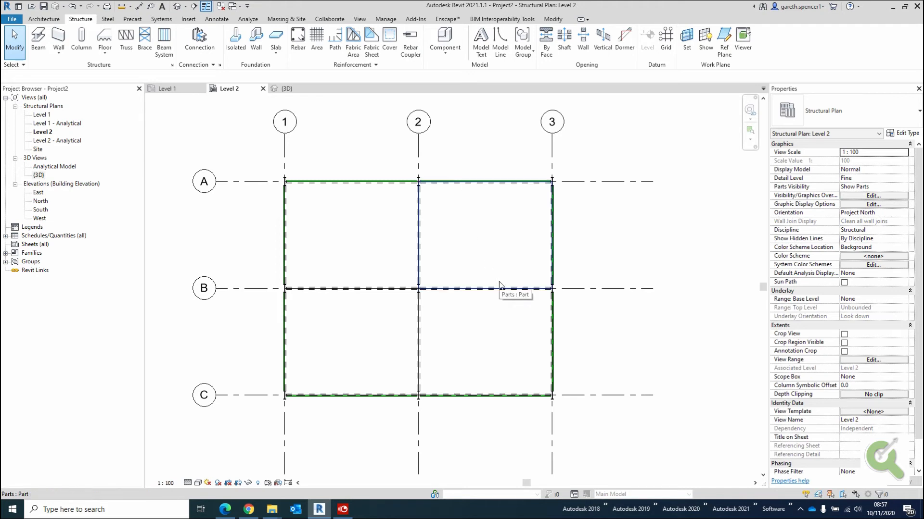
- Select one 45 m² slab part in the Level 2 plan, then switch to the {3D} view
{"action": "left_click", "coordinate": [485, 233]}
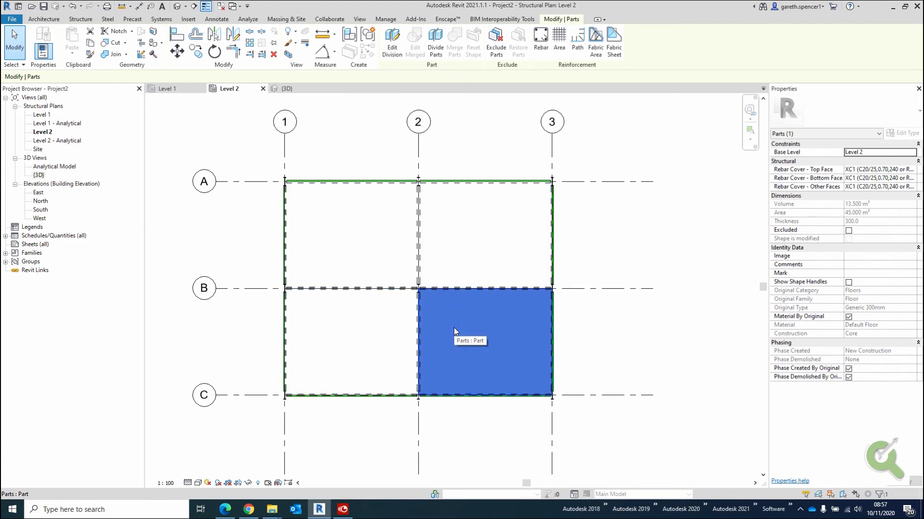
{"action": "left_click", "coordinate": [285, 89]}
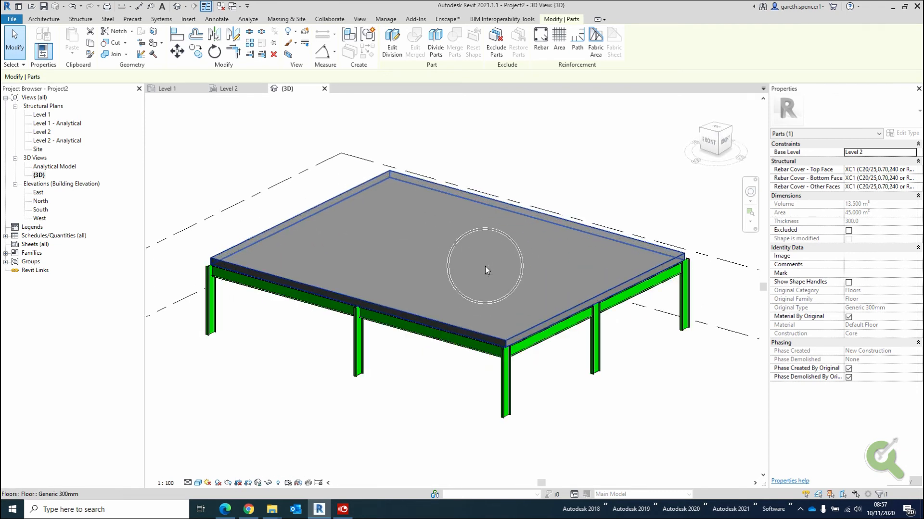
{"action": "mouse_move", "coordinate": [486, 270]}
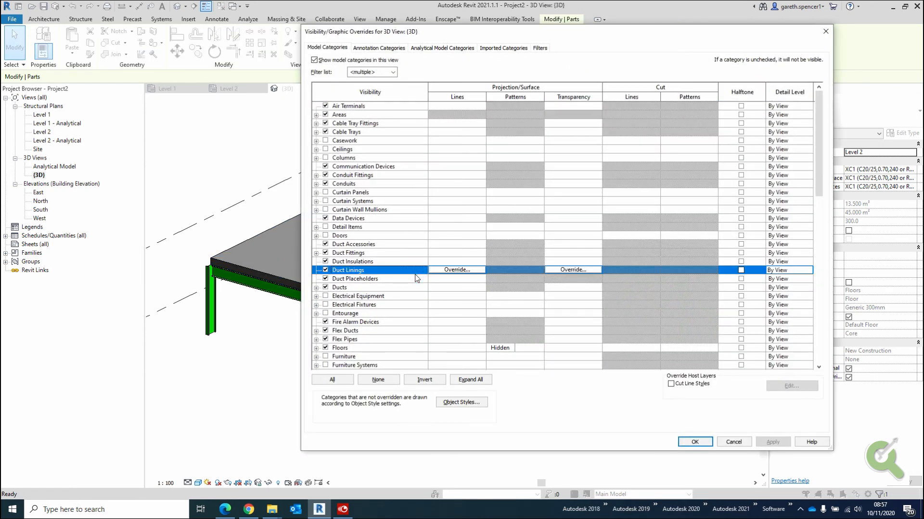
- Scroll through Model Categories in the 3D view's Visibility/Graphics Overrides
{"action": "scroll", "scroll_direction": "down", "scroll_amount": 3}
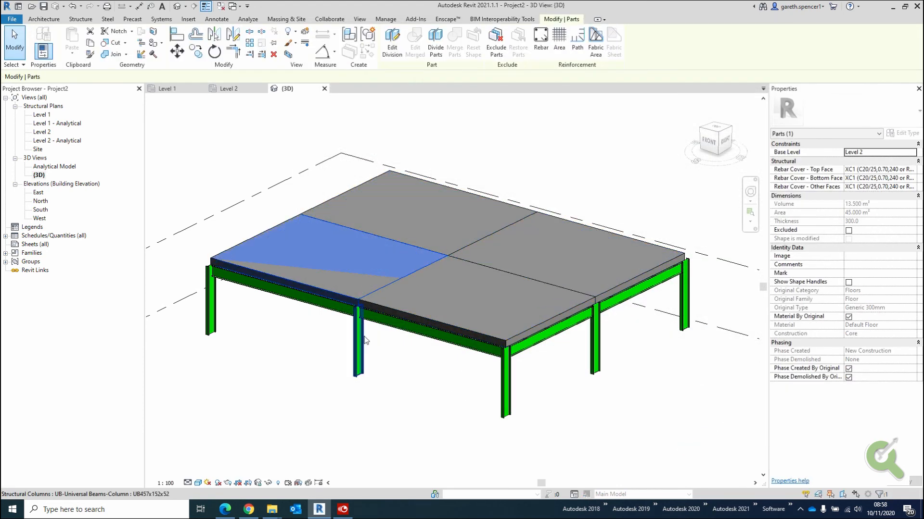
{"action": "mouse_move", "coordinate": [399, 367]}
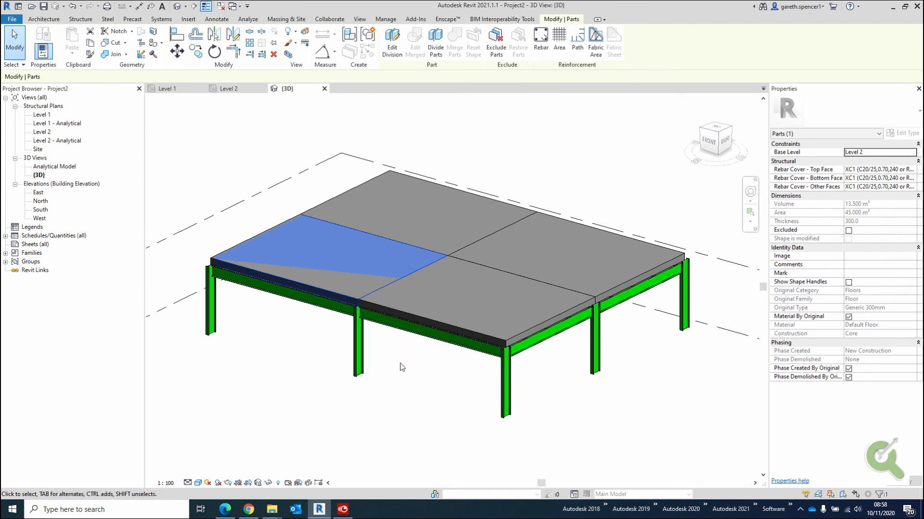
{"action": "mouse_move", "coordinate": [435, 362]}
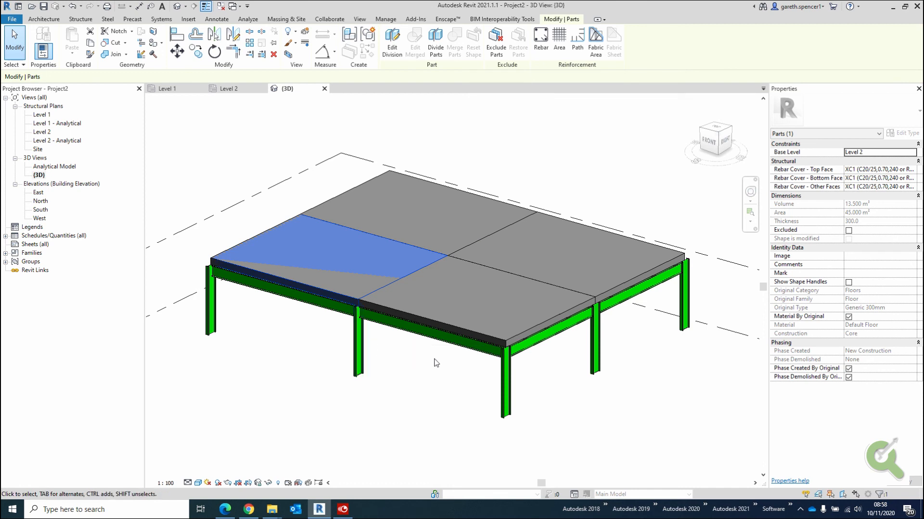